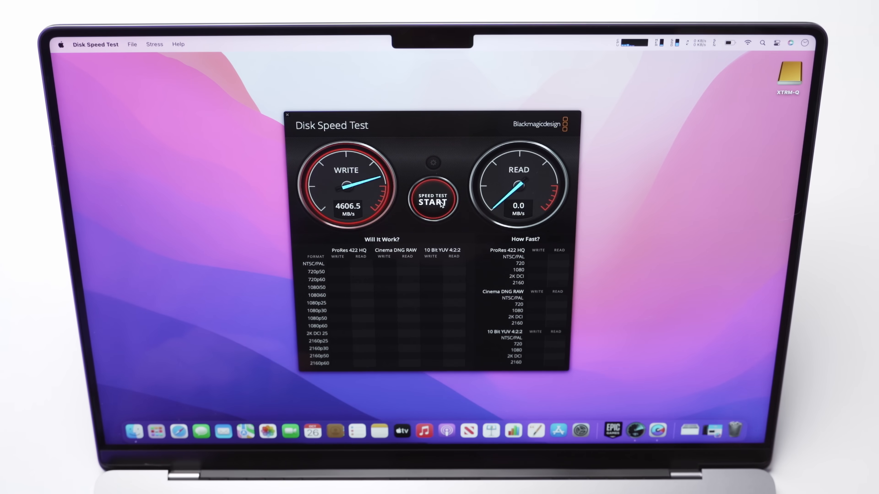
Run the Blackmagic speed test to measure about 3883 MB/s write and 4982 MB/s read
left_click(432, 199)
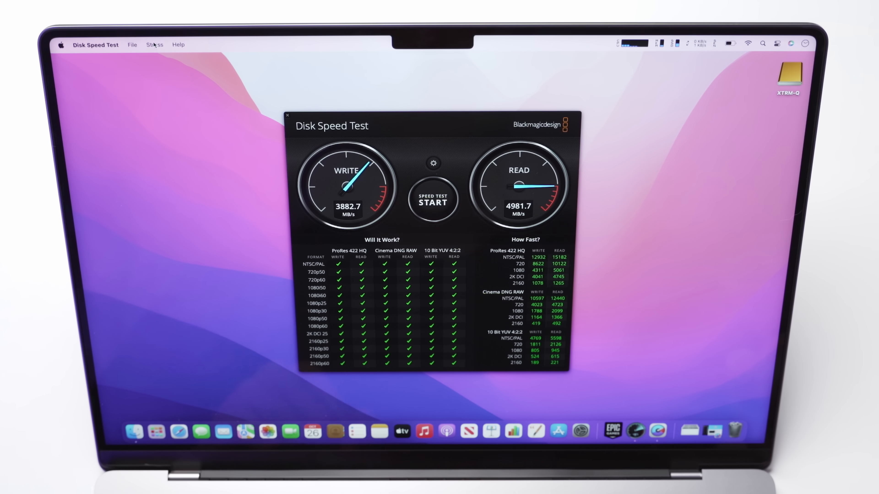
left_click(155, 43)
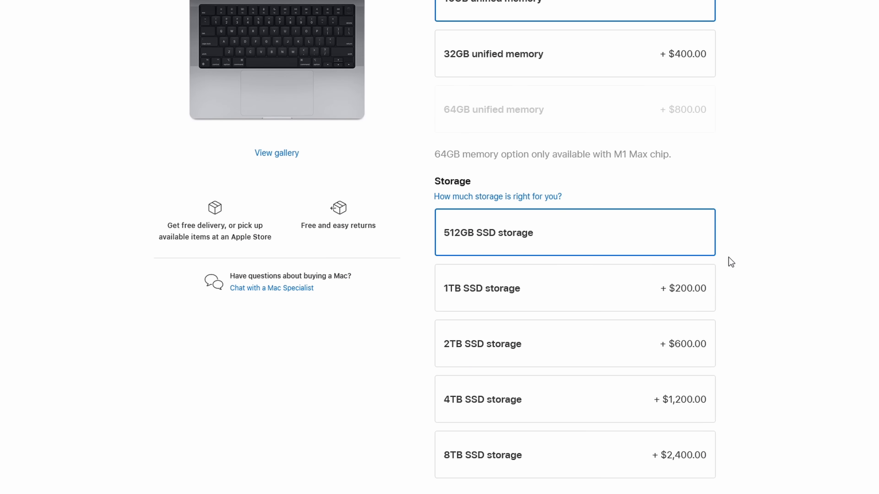
scroll("down", 3)
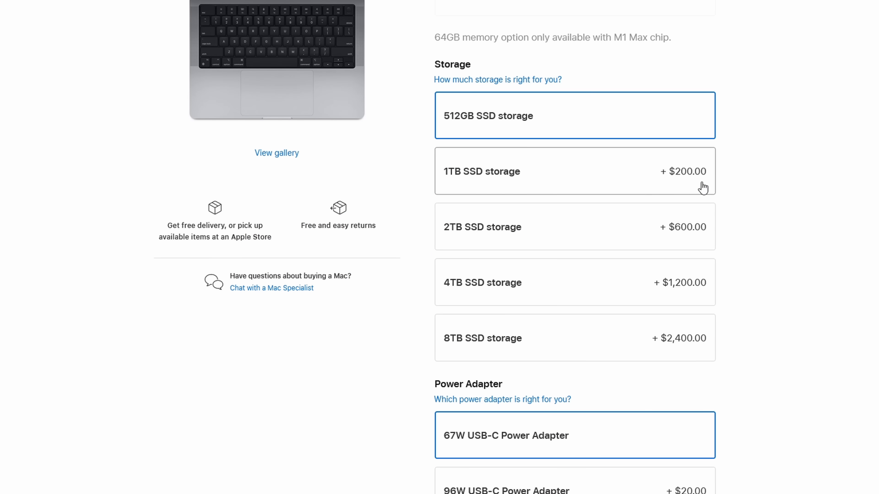
mouse_move(540, 185)
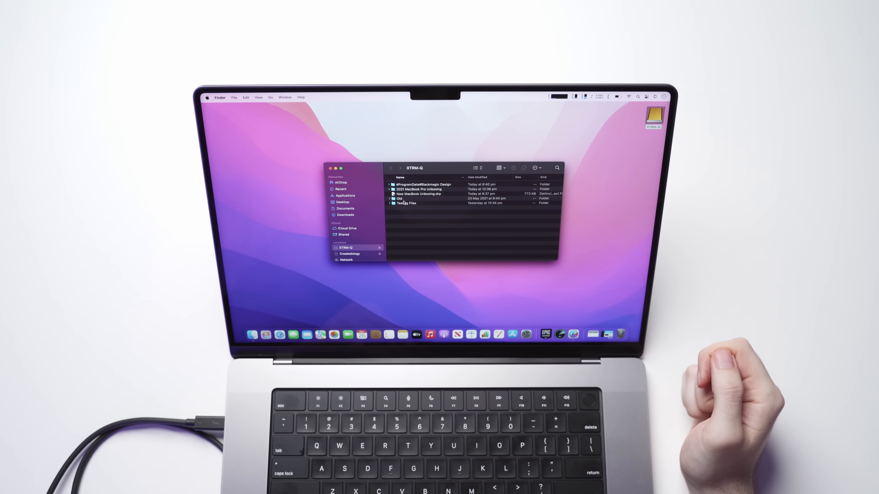
Check Testing Files is 172.9 GB in Get Info, then copy it from XTRM-Q to the desktop
right_click(405, 203)
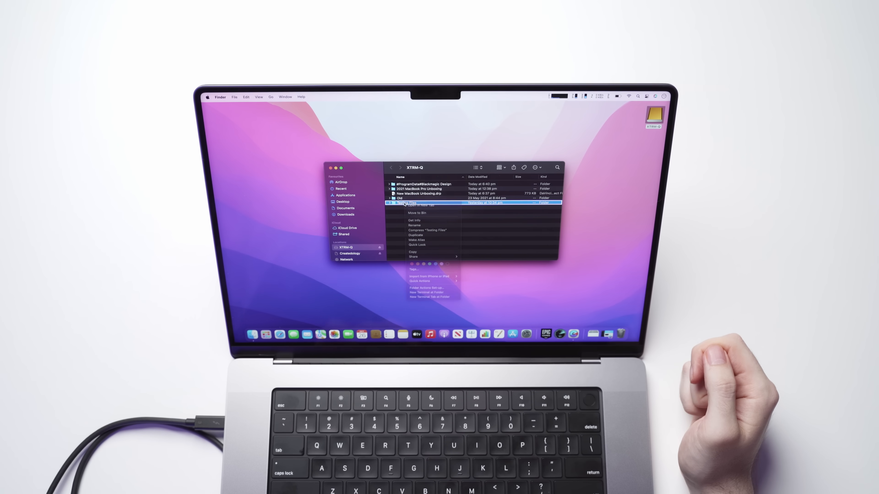
left_click(414, 220)
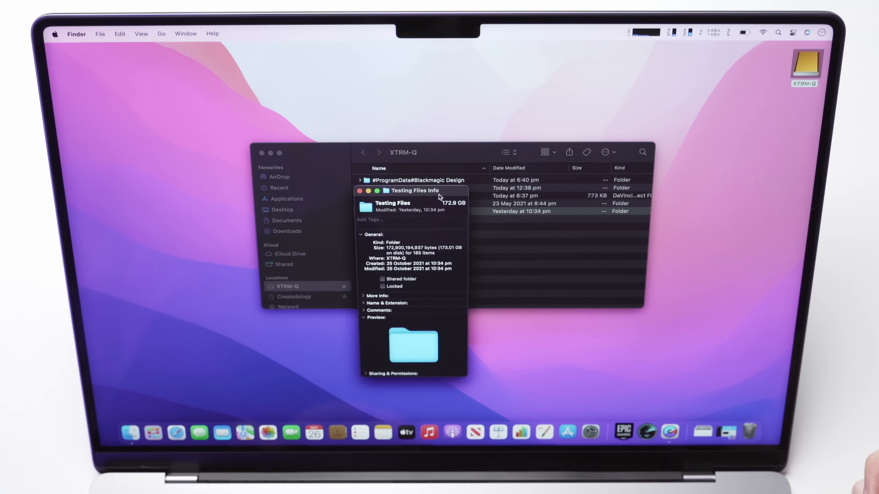
left_click(360, 192)
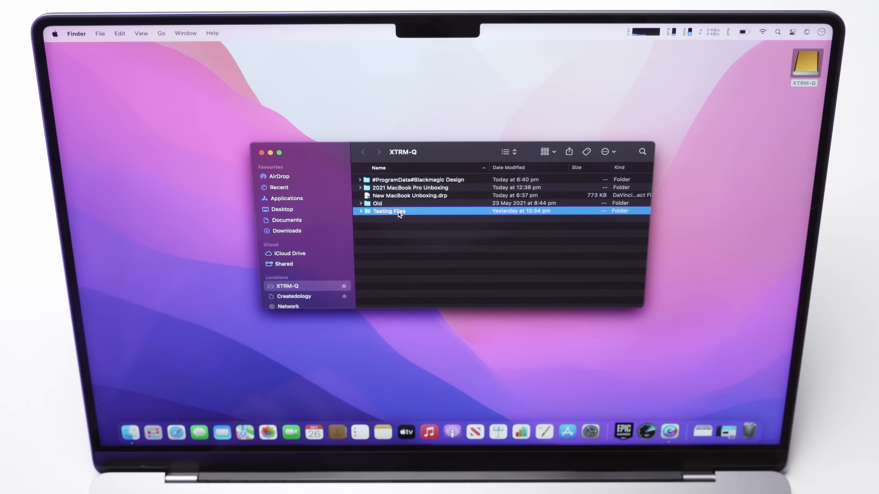
left_click_drag(389, 212, 704, 152)
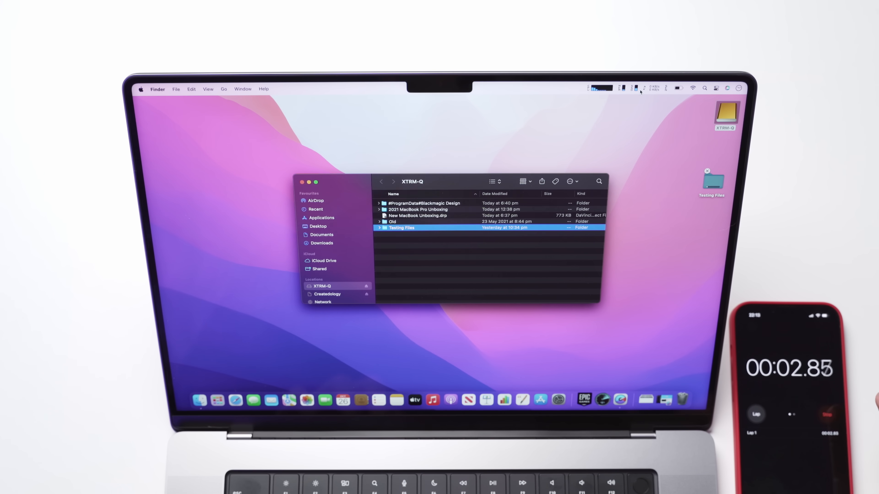
Start the stopwatch to time the Testing Files copy until it reads 2:08.99
left_click(635, 88)
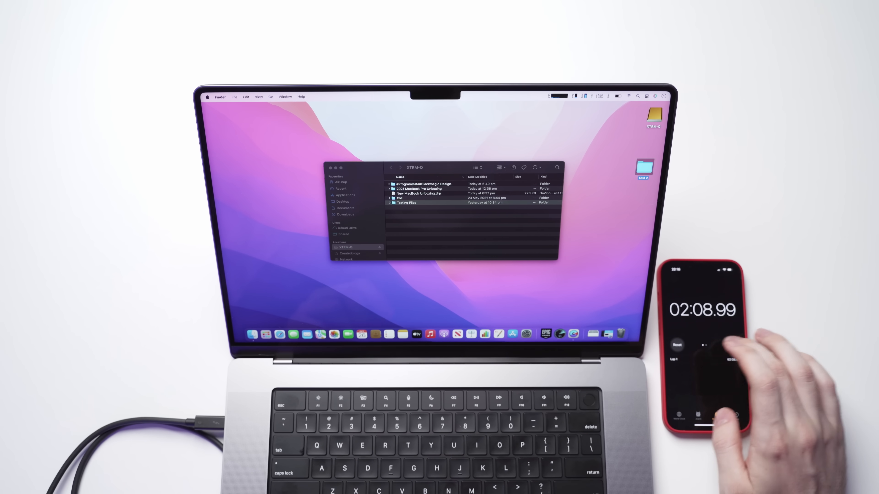
Copy the Test 2 folder from the desktop back onto the XTRM-Q drive
left_click(677, 345)
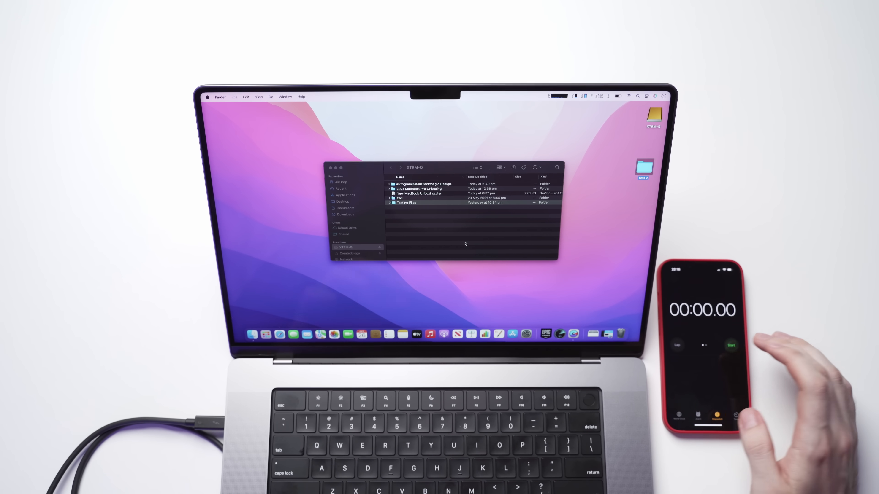
left_click(731, 345)
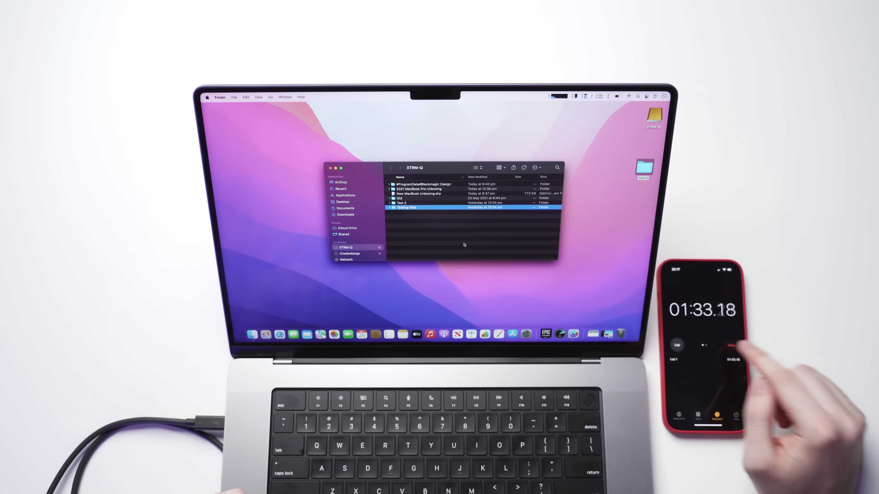
left_click(729, 345)
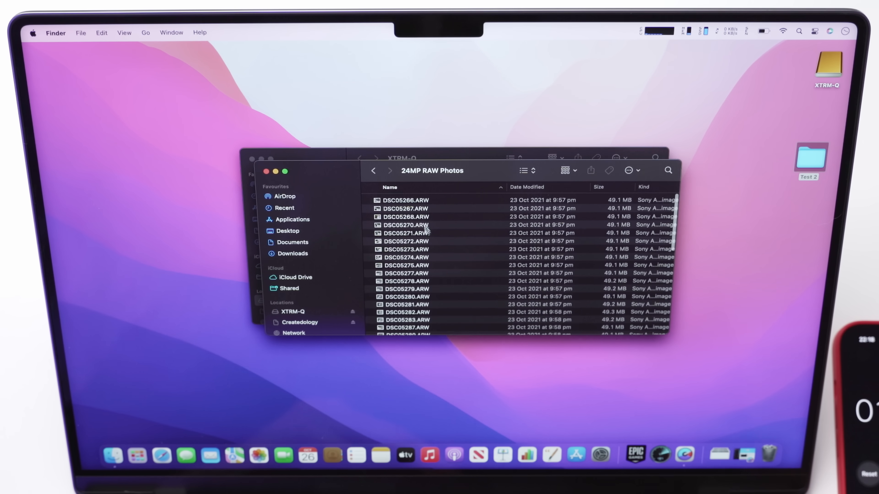
Copy the 24MP RAW Photos folder out of Test 2 to the desktop and drive, and view its contents
left_click(374, 171)
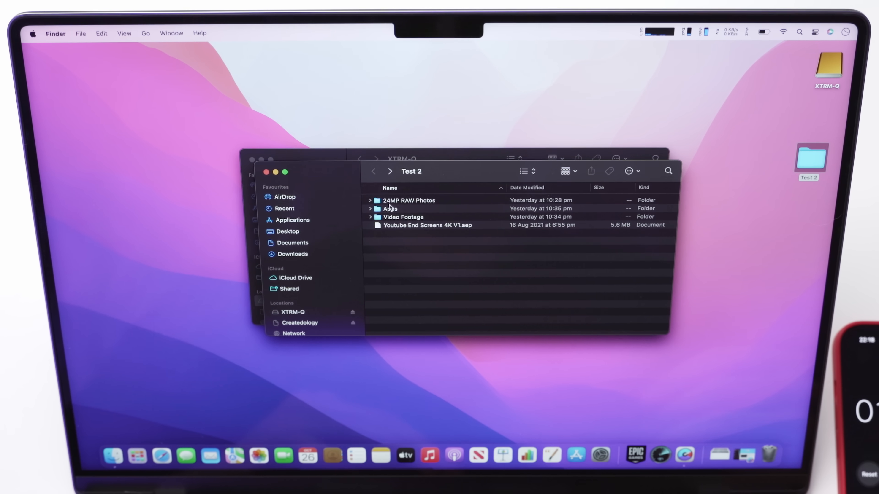
left_click(408, 200)
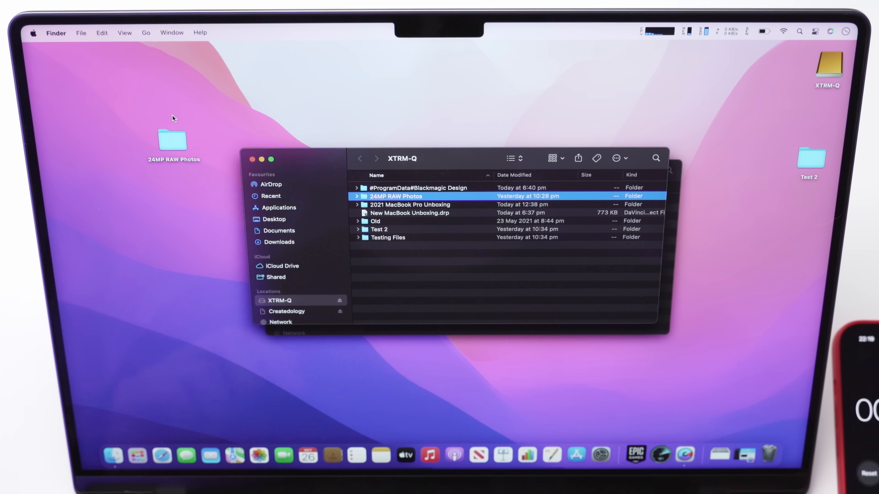
double_click(397, 196)
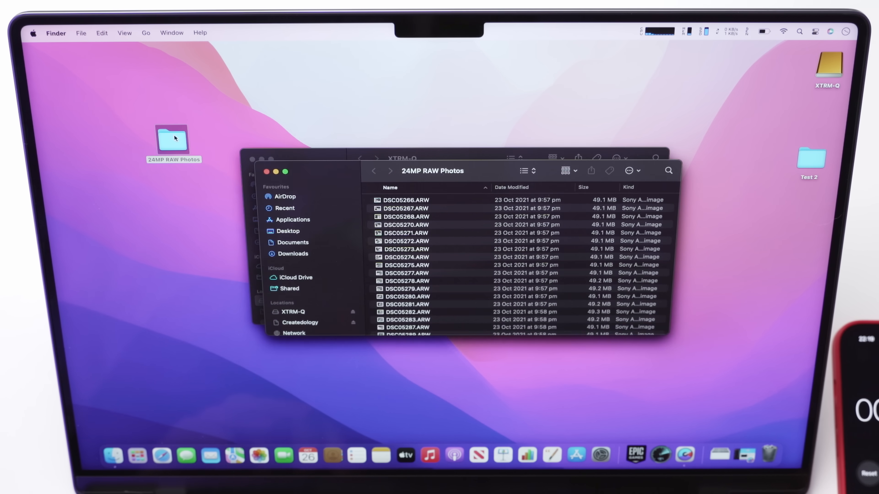
left_click(373, 170)
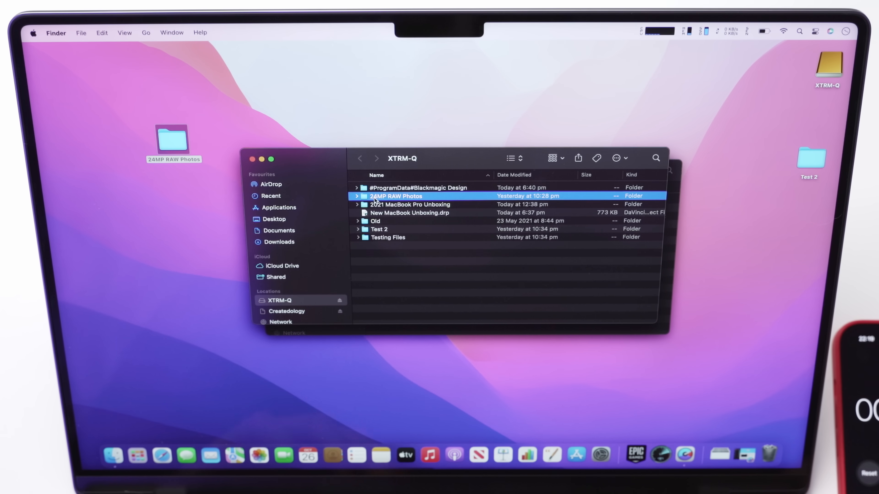
Confirm in Get Info that 24MP RAW Photos is 2.46 GB for 51 items
key("cmd+i")
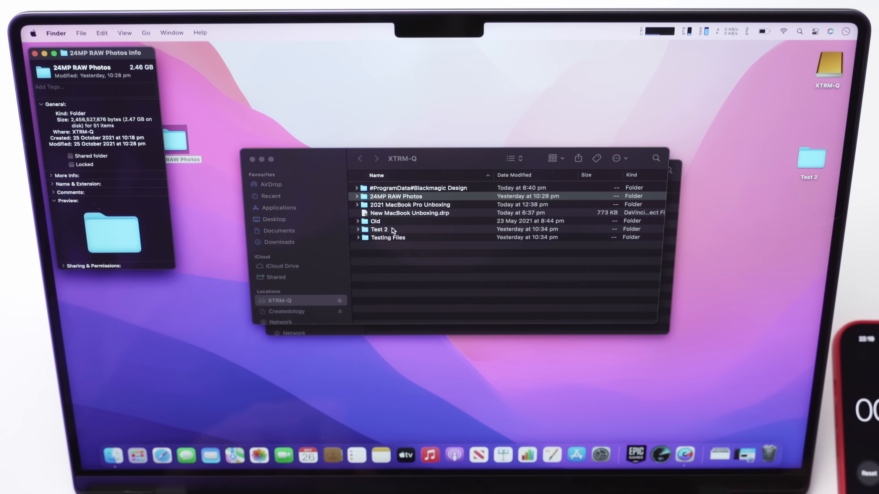
left_click_drag(104, 53, 244, 98)
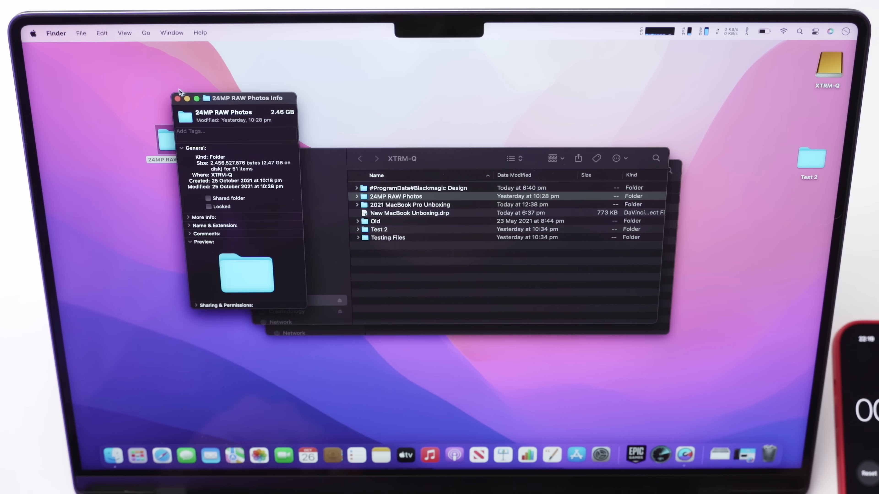
left_click(178, 98)
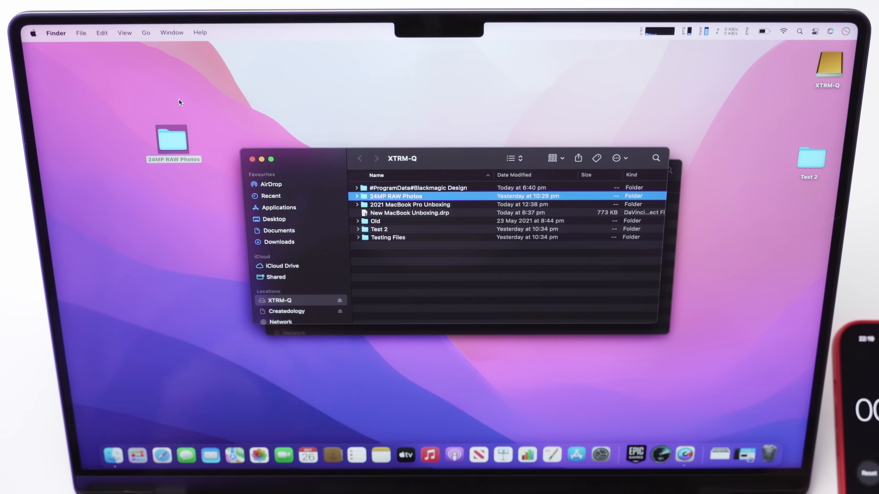